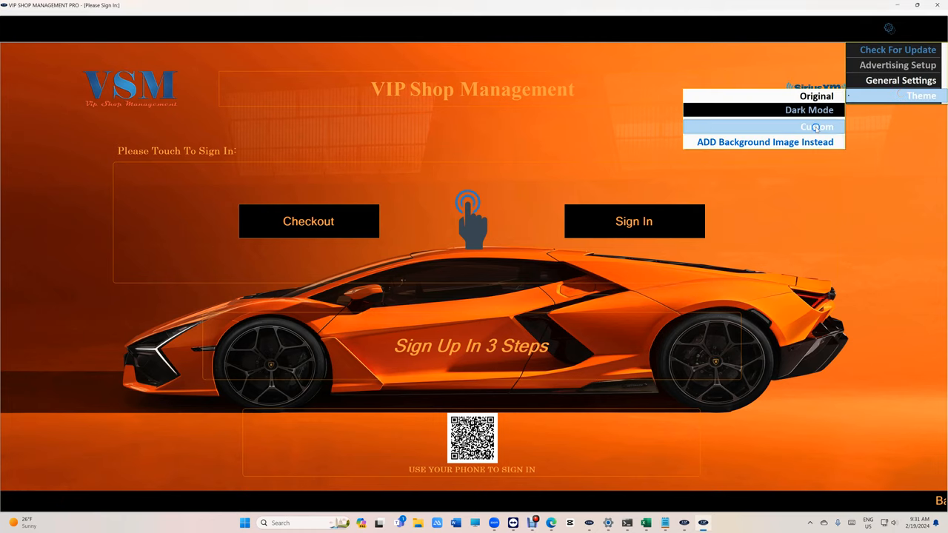
- Choose the Custom theme to bring up the Custom Color dialog for background, fore and border colours
left_click(816, 128)
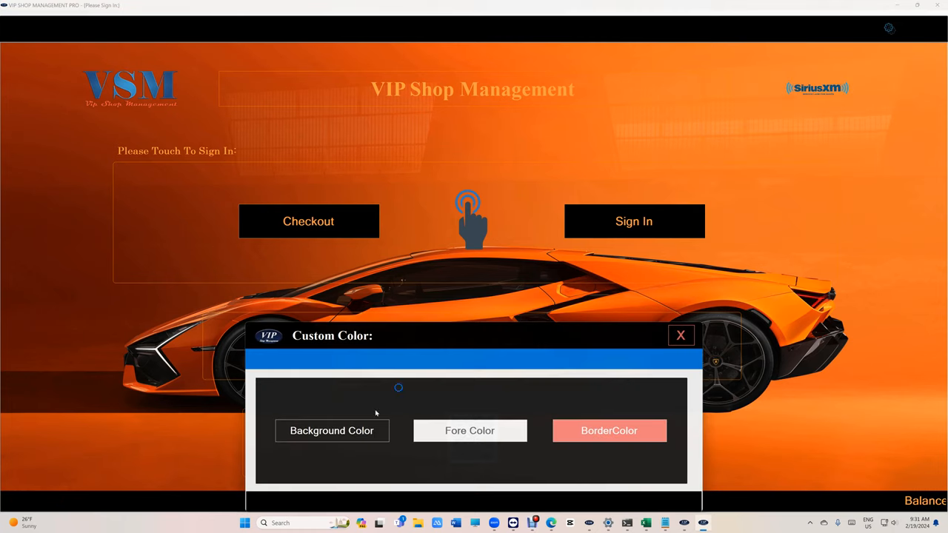
left_click(332, 429)
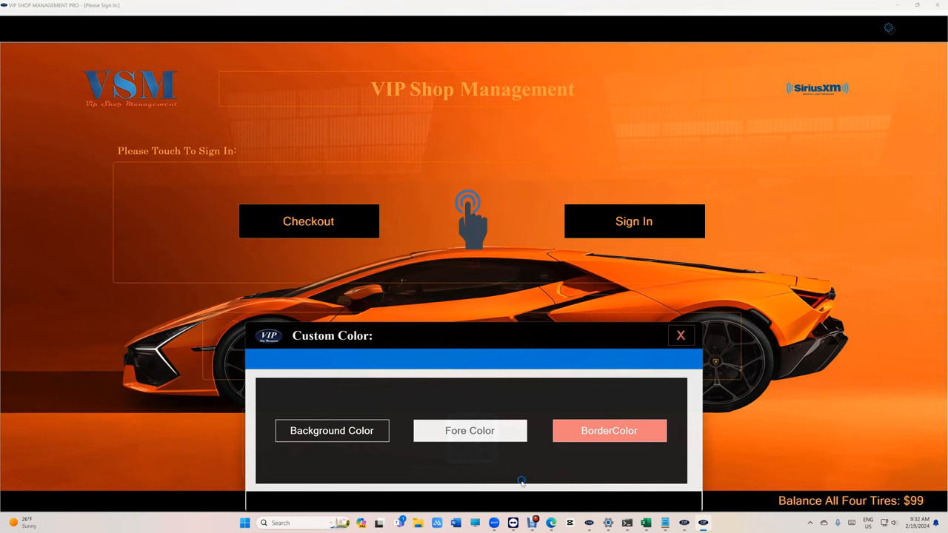
left_click(680, 334)
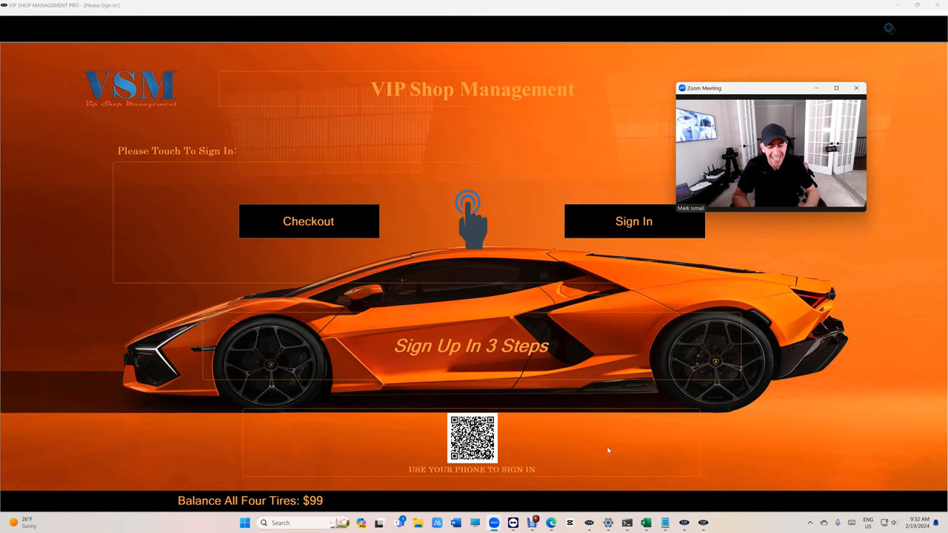
mouse_move(817, 33)
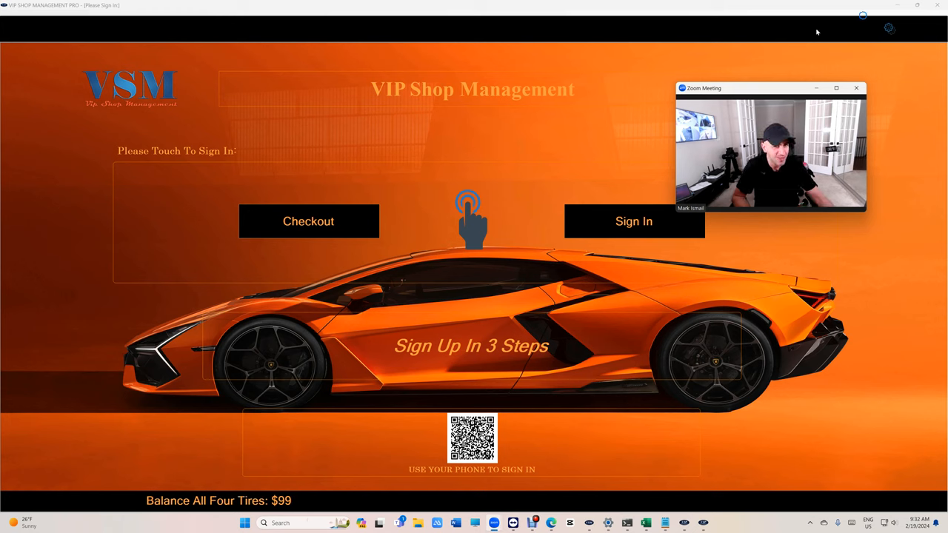